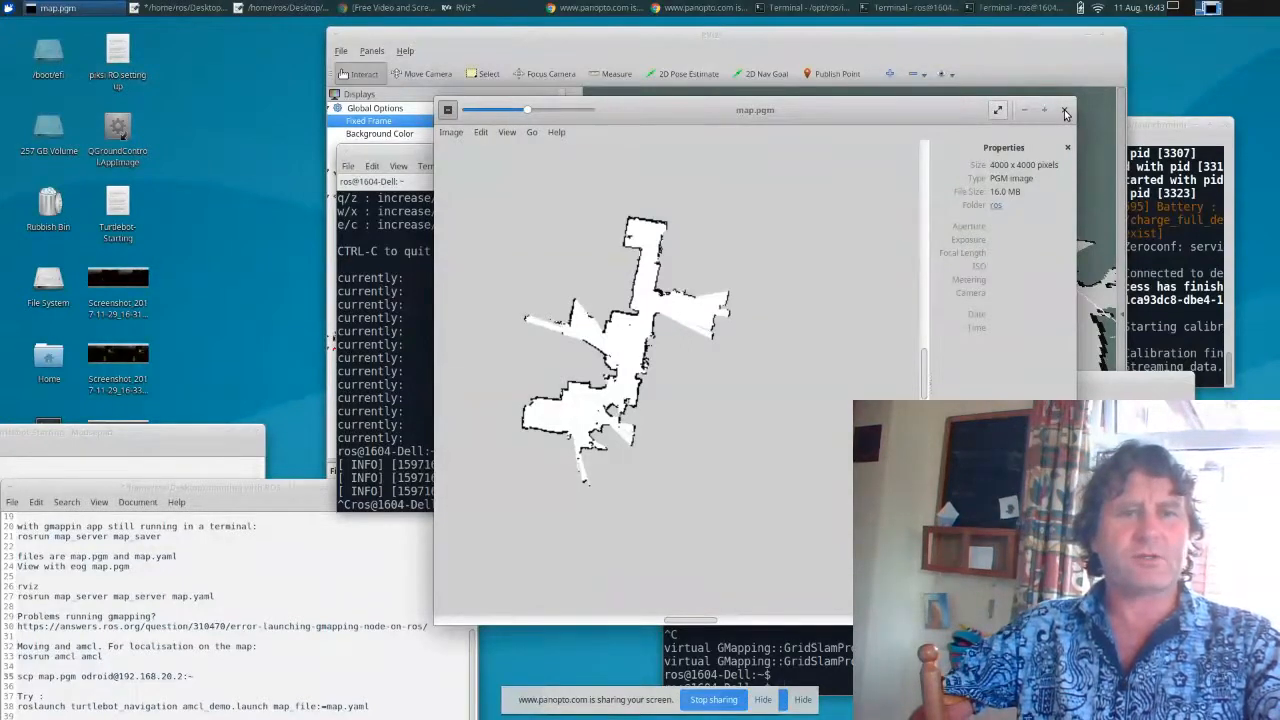
Step: Close the map.pgm viewer and list the home folder showing map.pgm and map.yaml
{"action": "left_click", "coordinate": [1065, 110]}
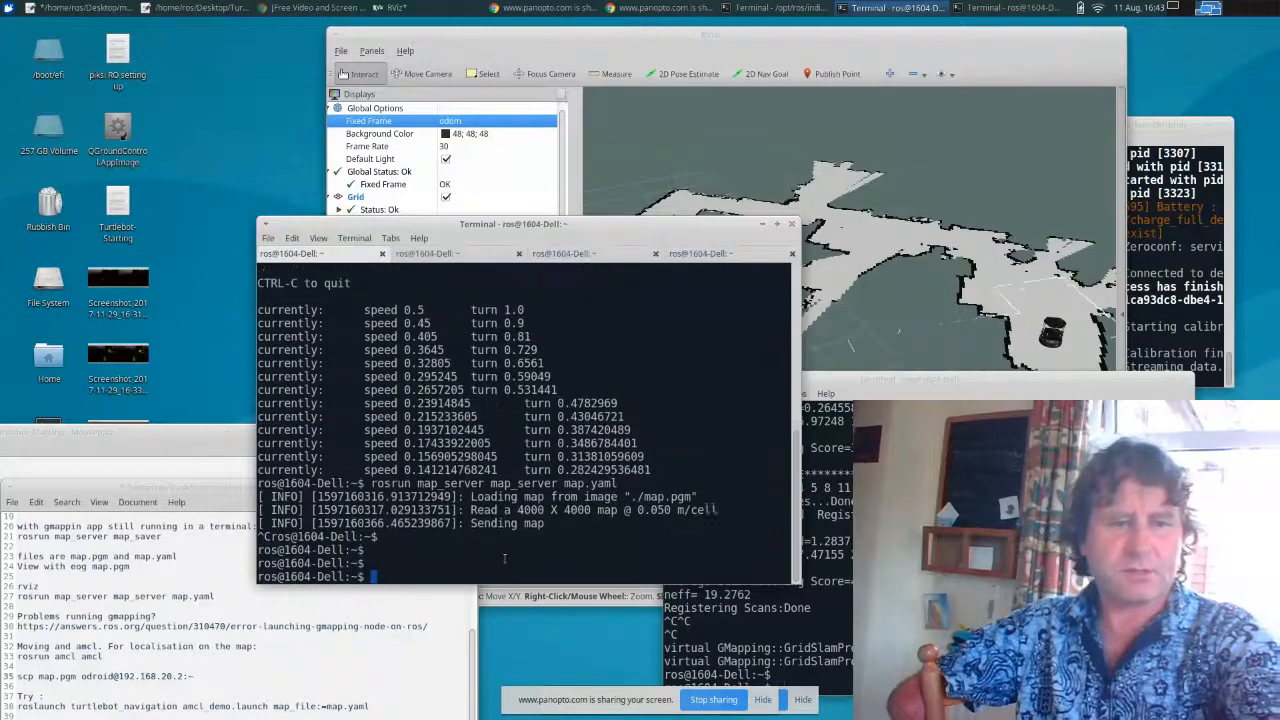
{"action": "type", "text": "ls"}
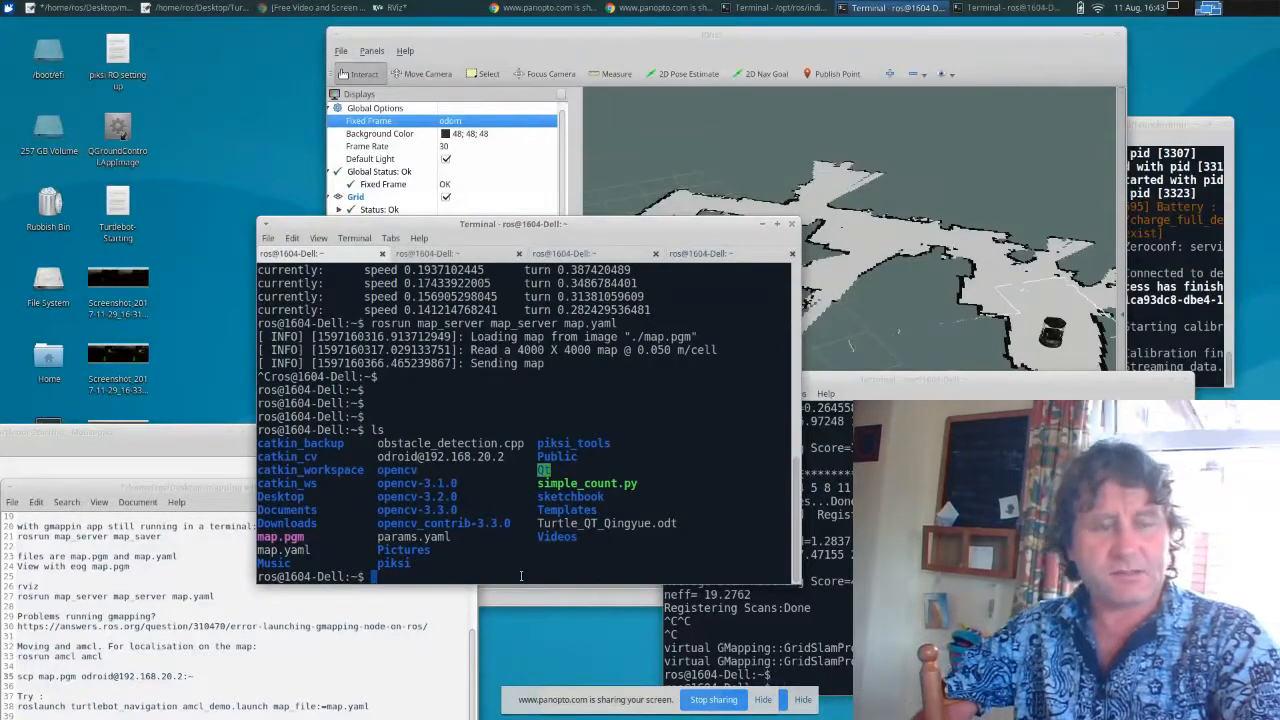
Step: Copy map.pgm by scp to the odroid robot at 192.168.20.2, reaching 100%
{"action": "type", "text": "rosrun map_server map_server map.yaml"}
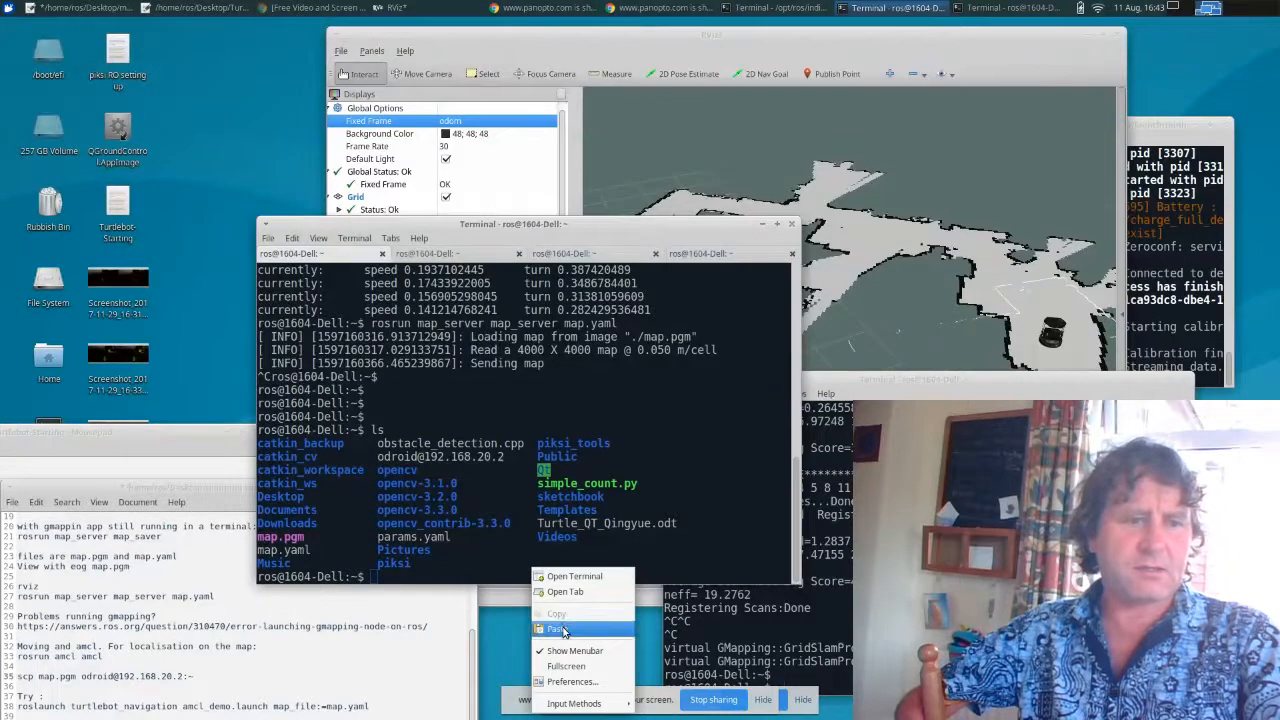
{"action": "left_click", "coordinate": [558, 629]}
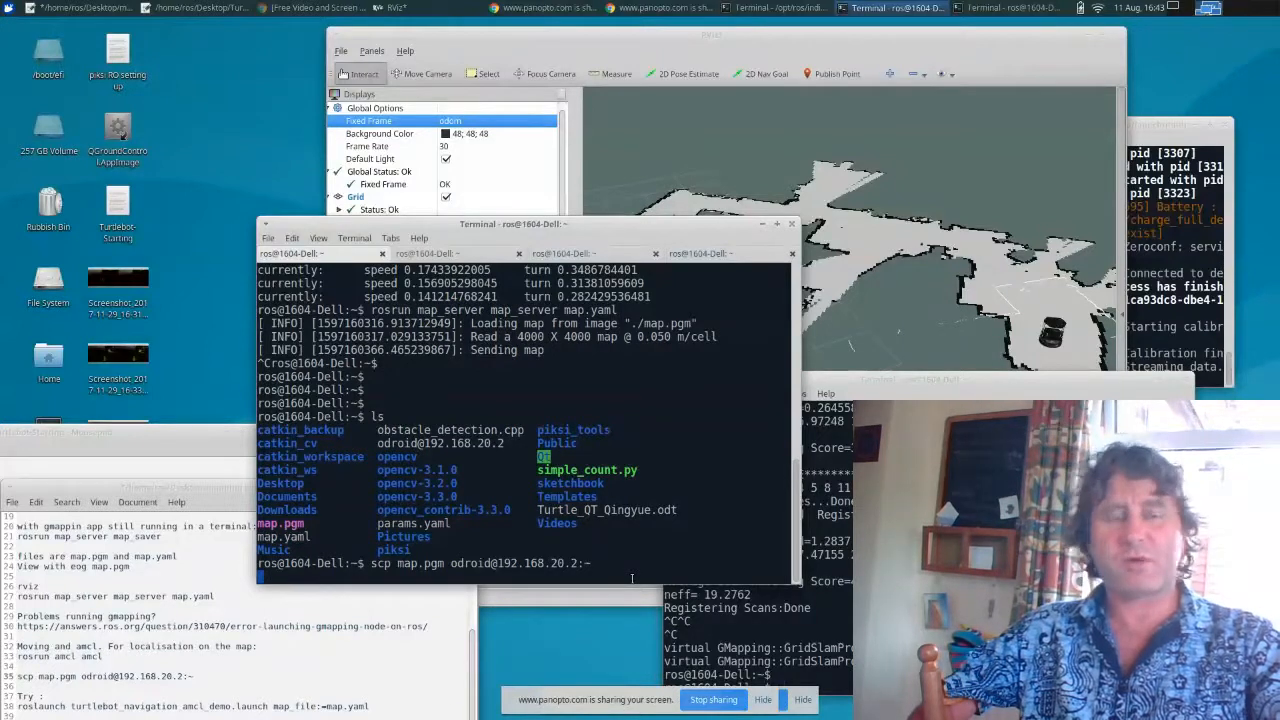
{"action": "key", "text": "Return"}
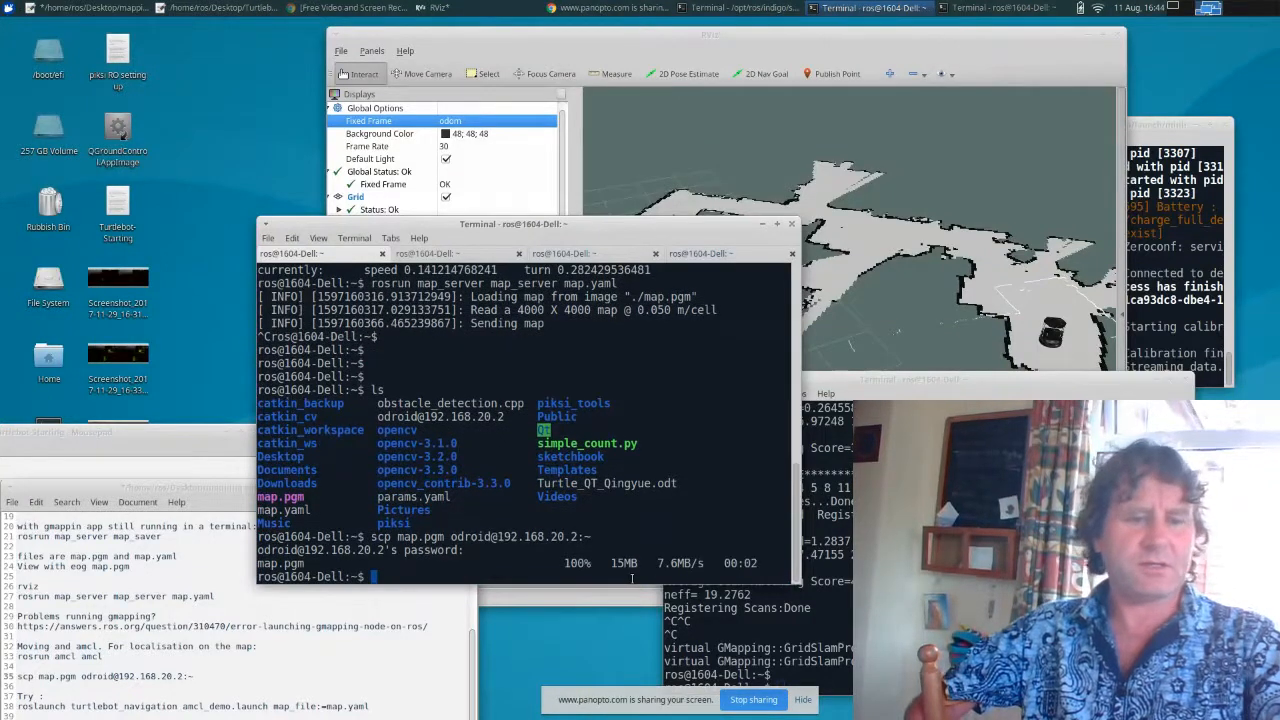
Step: Copy map.yaml to the odroid and rerun map_server, loading the 4000×4000 map
{"action": "type", "text": "scp map.pgm odroid@192.168.20.2:"}
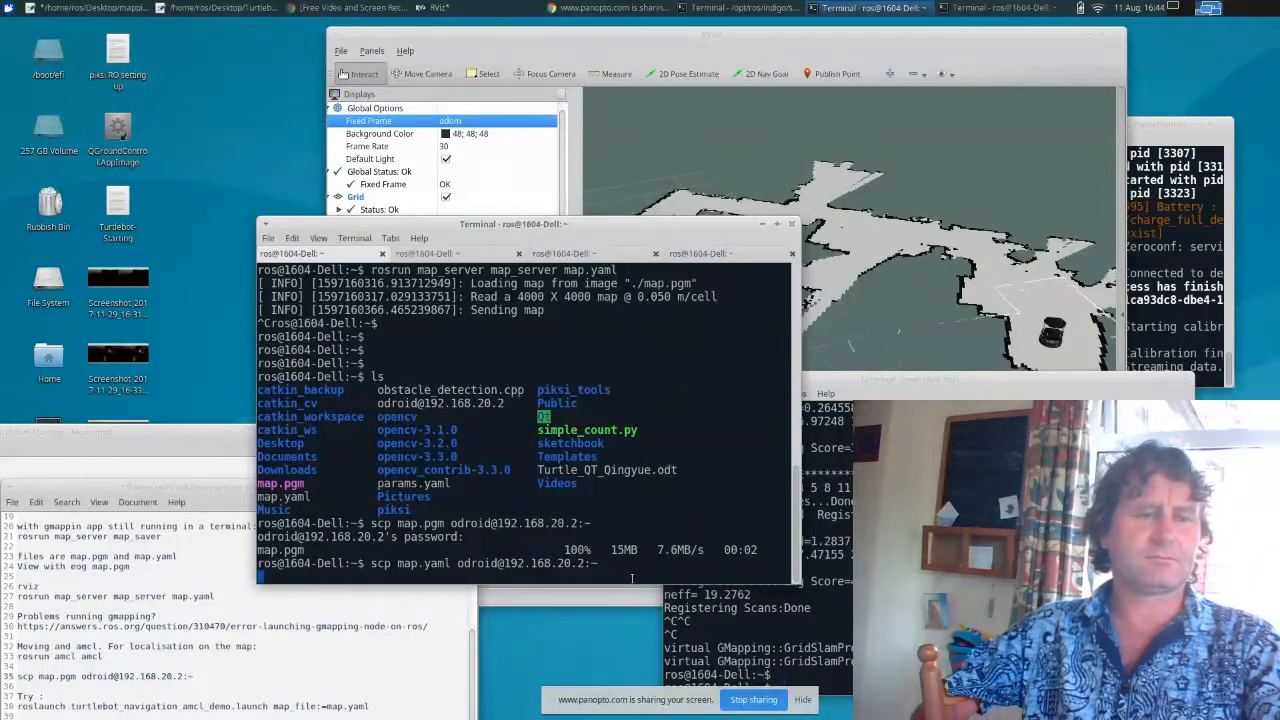
{"action": "key", "text": "Return"}
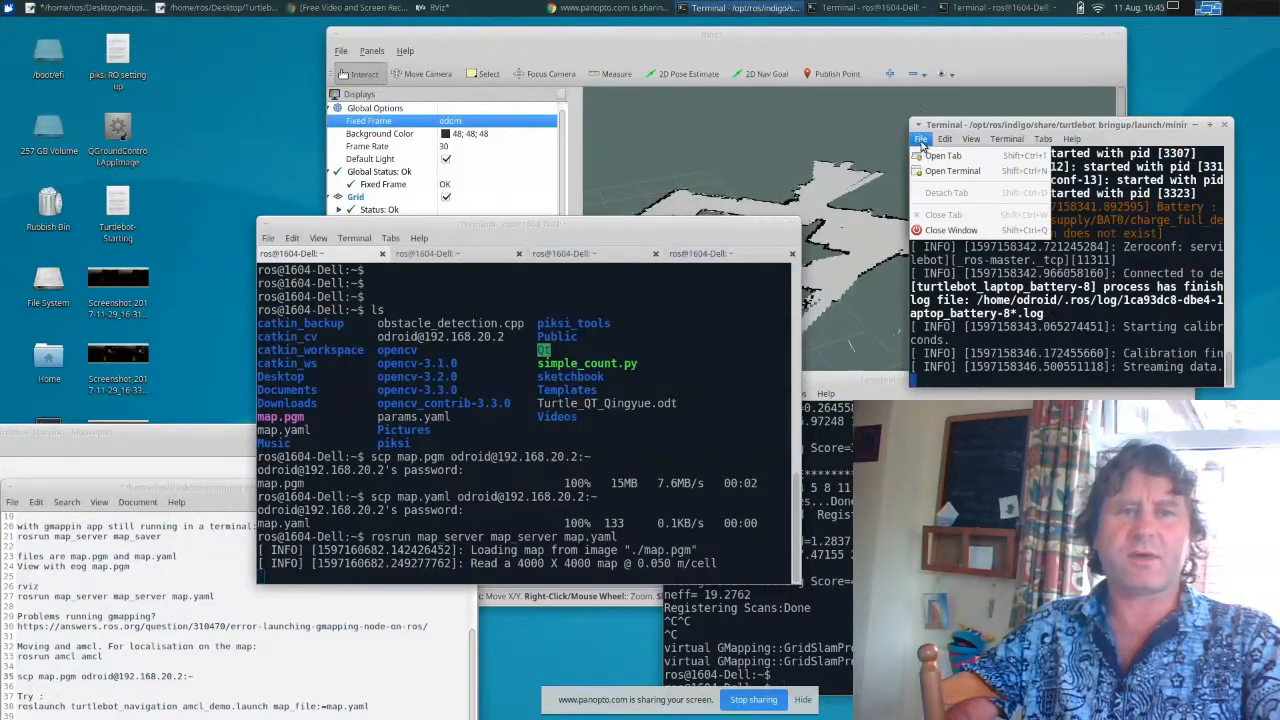
Step: Log into the odroid at 192.168.20.2 over SSH in a new terminal tab
{"action": "left_click", "coordinate": [942, 155]}
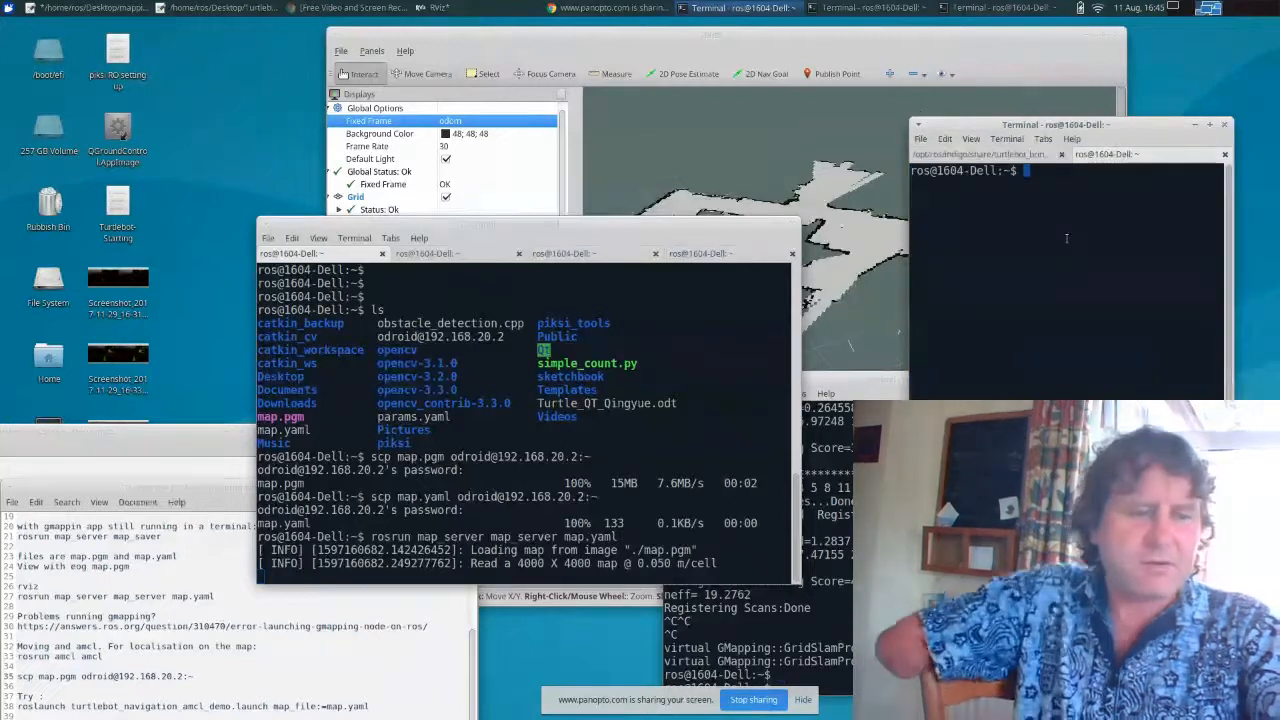
{"action": "type", "text": "rosrun teleop_twist teleop twist_keyboard.py"}
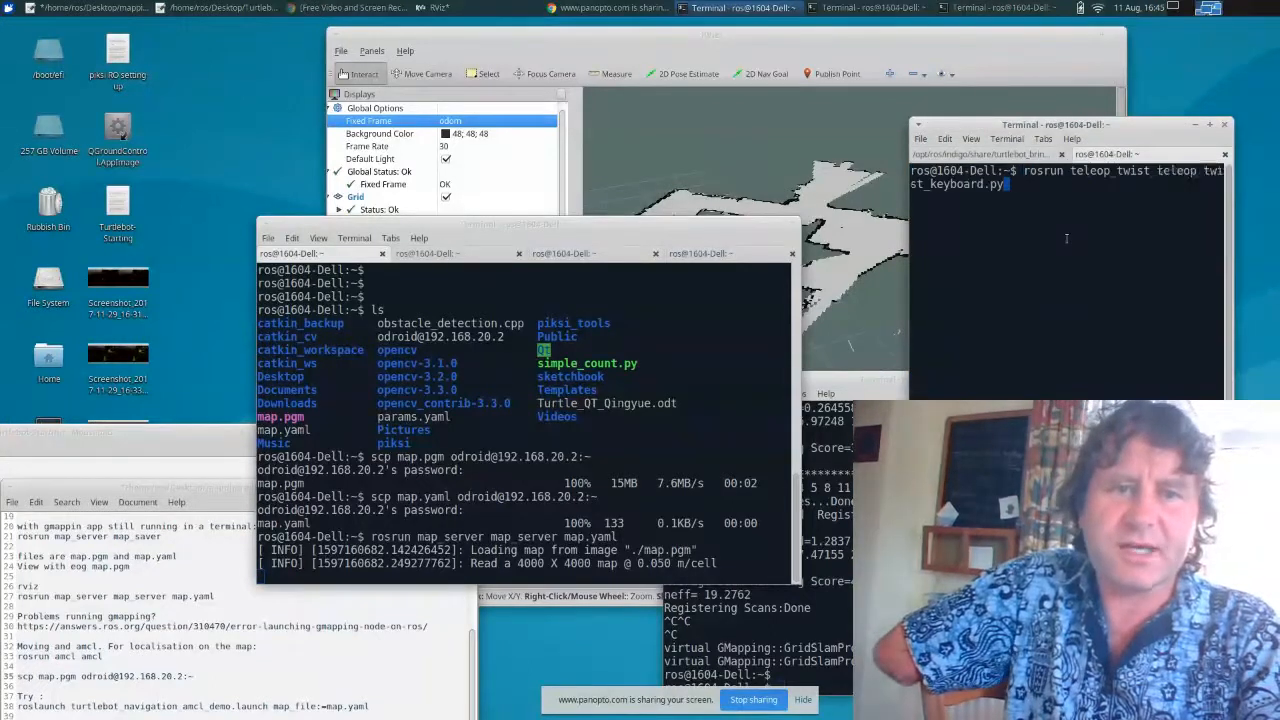
{"action": "type", "text": "ssh odroid@192.168.20.2"}
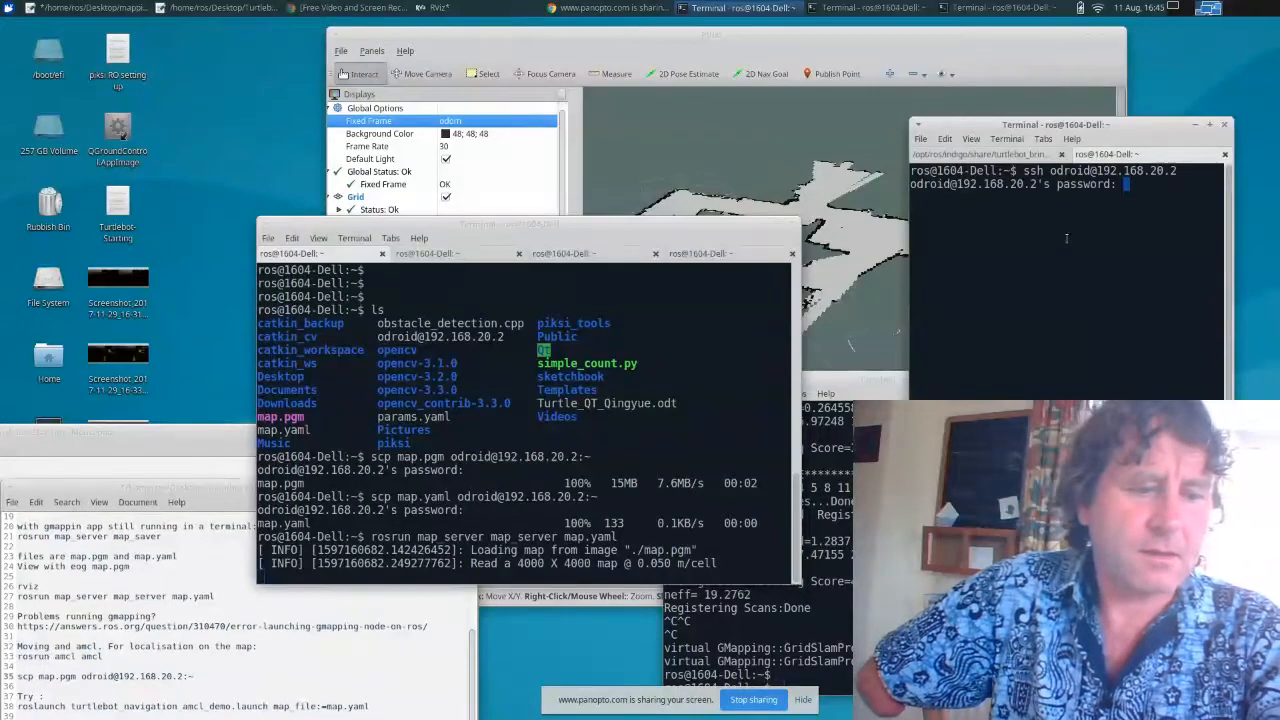
{"action": "key", "text": "Return"}
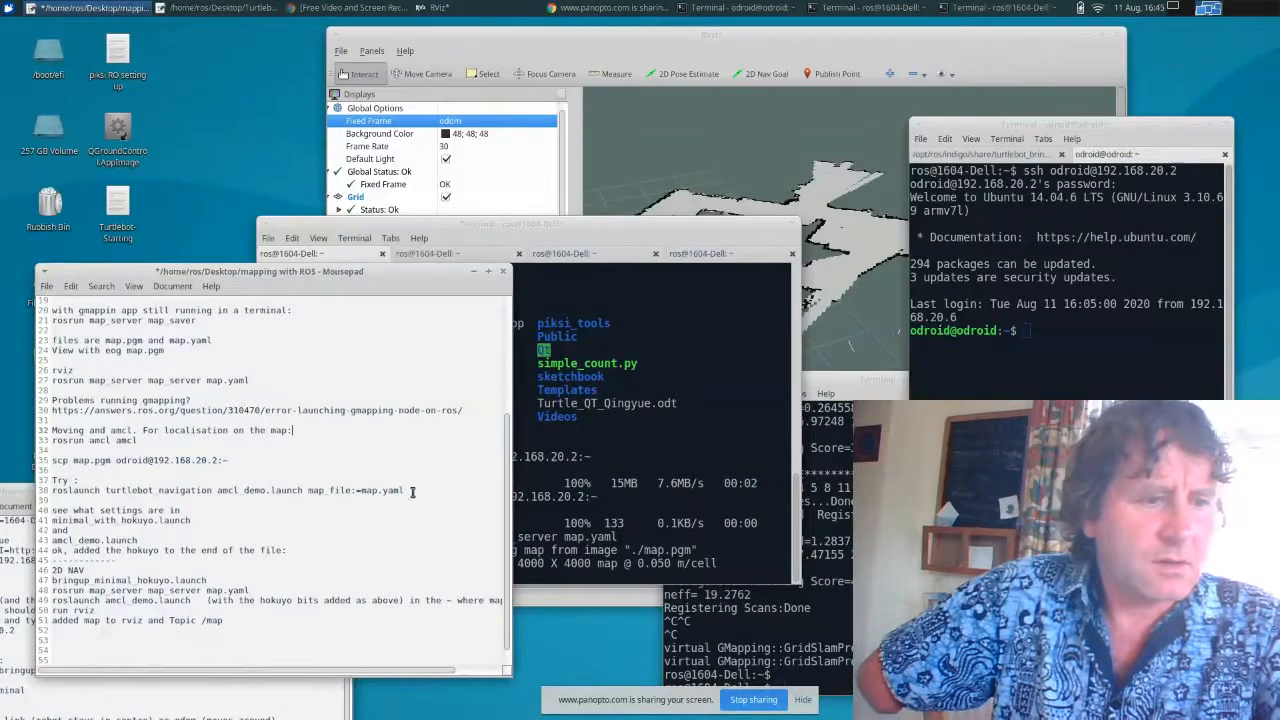
{"action": "triple_click", "coordinate": [225, 490]}
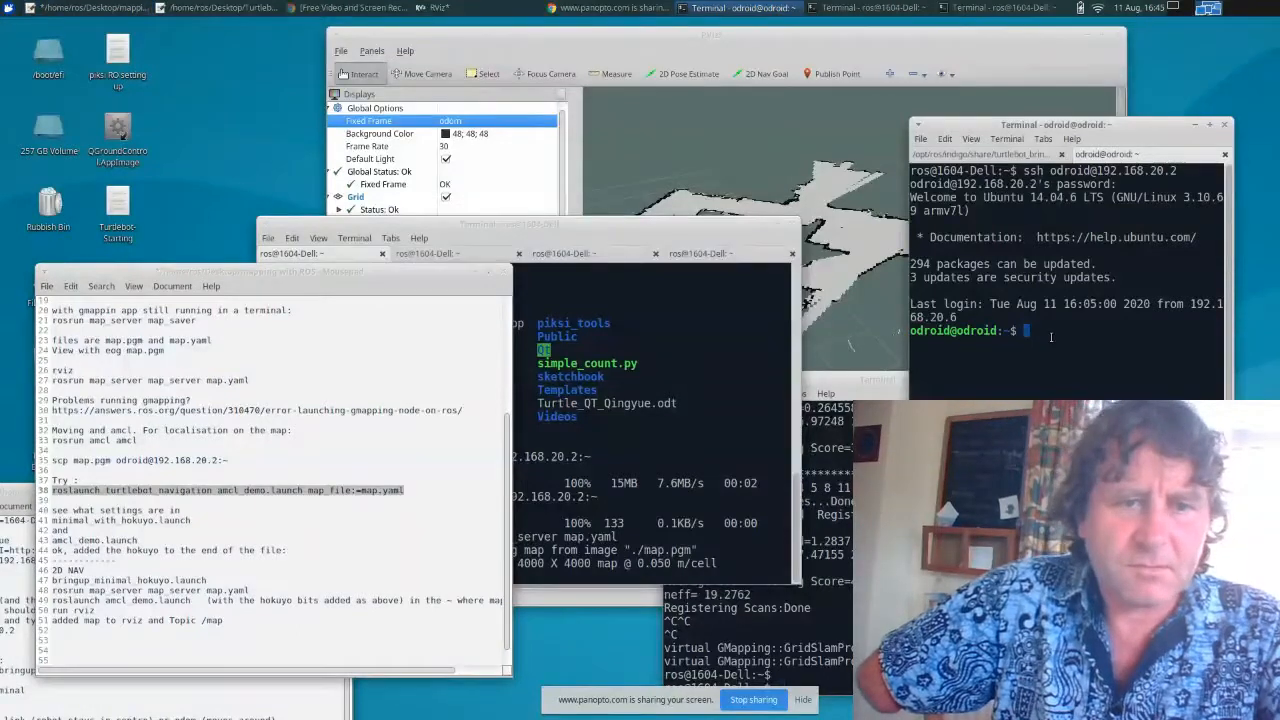
Step: Launch turtlebot_navigation amcl_demo.launch on the odroid with map_file:=map.yaml
{"action": "right_click", "coordinate": [1025, 331]}
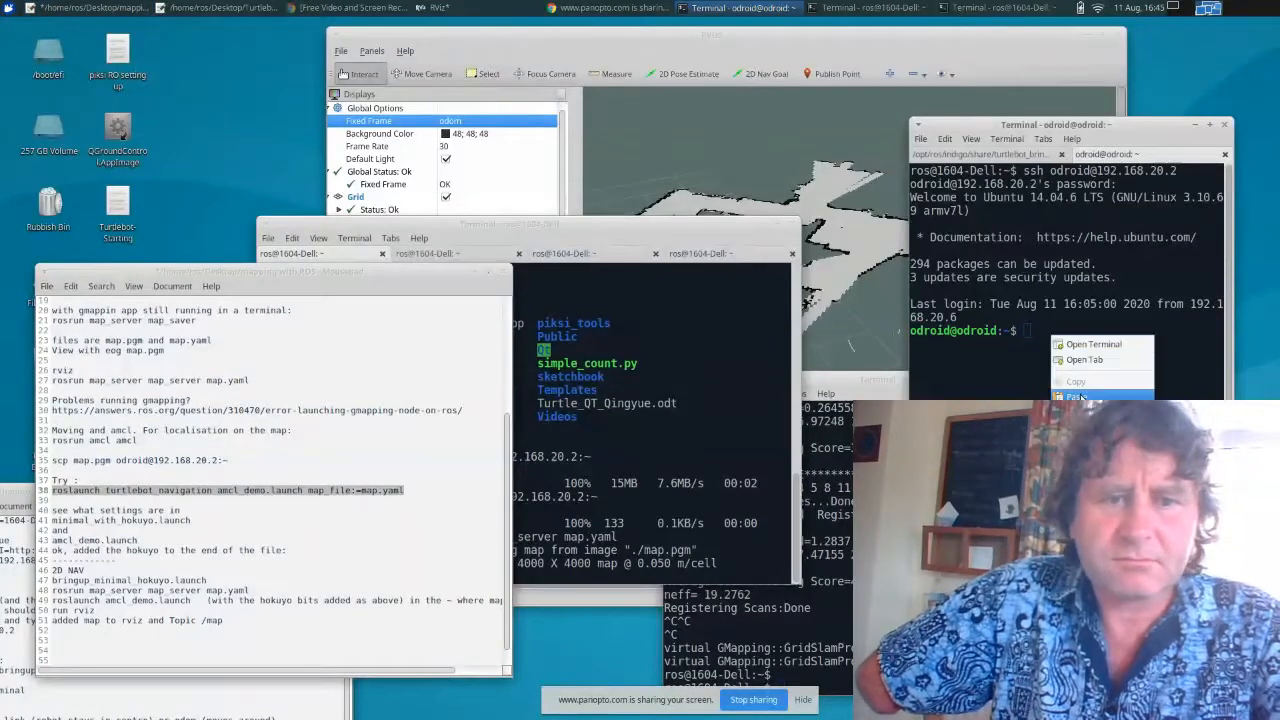
{"action": "left_click", "coordinate": [1075, 396]}
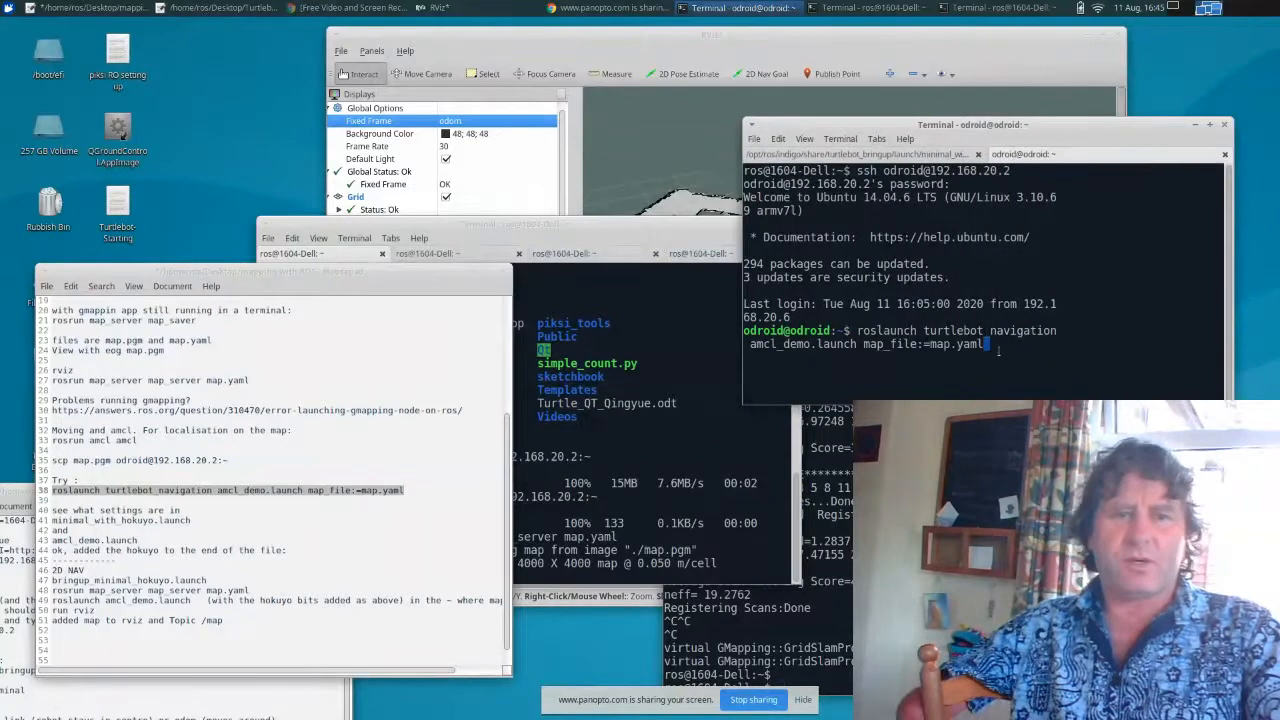
{"action": "key", "text": "Return"}
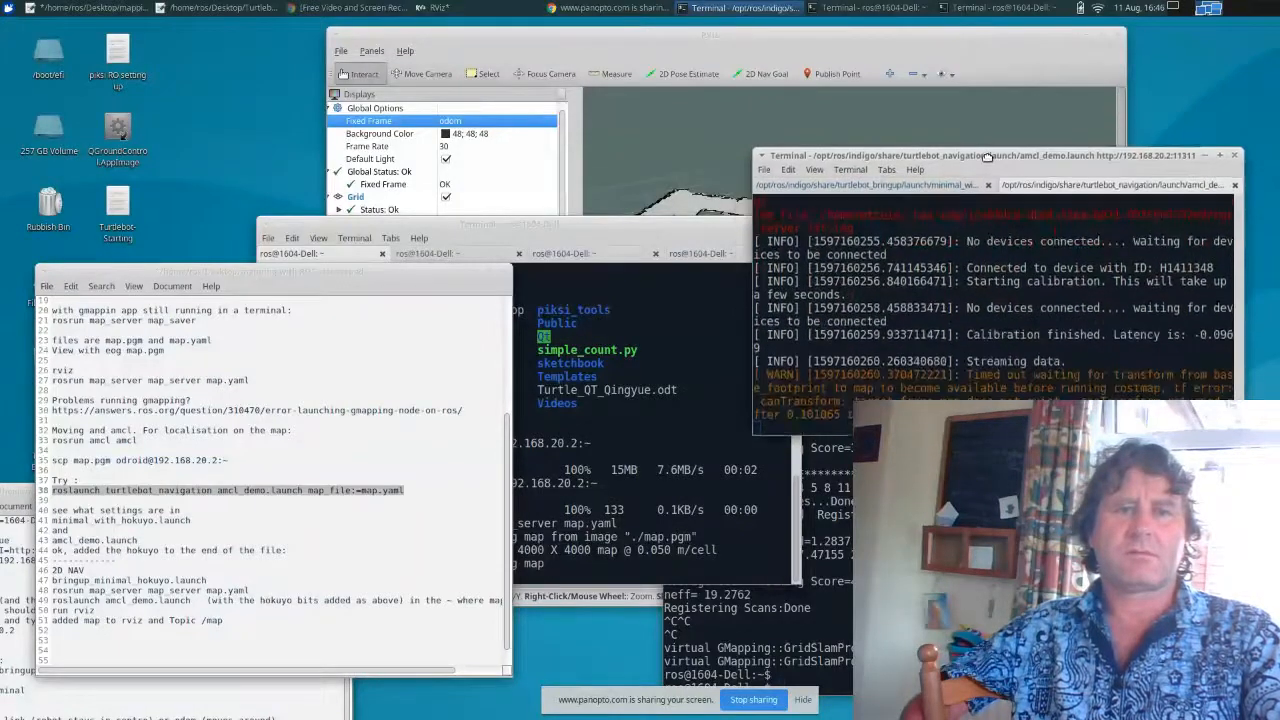
{"action": "left_click_drag", "start_coordinate": [990, 155], "coordinate": [1000, 355]}
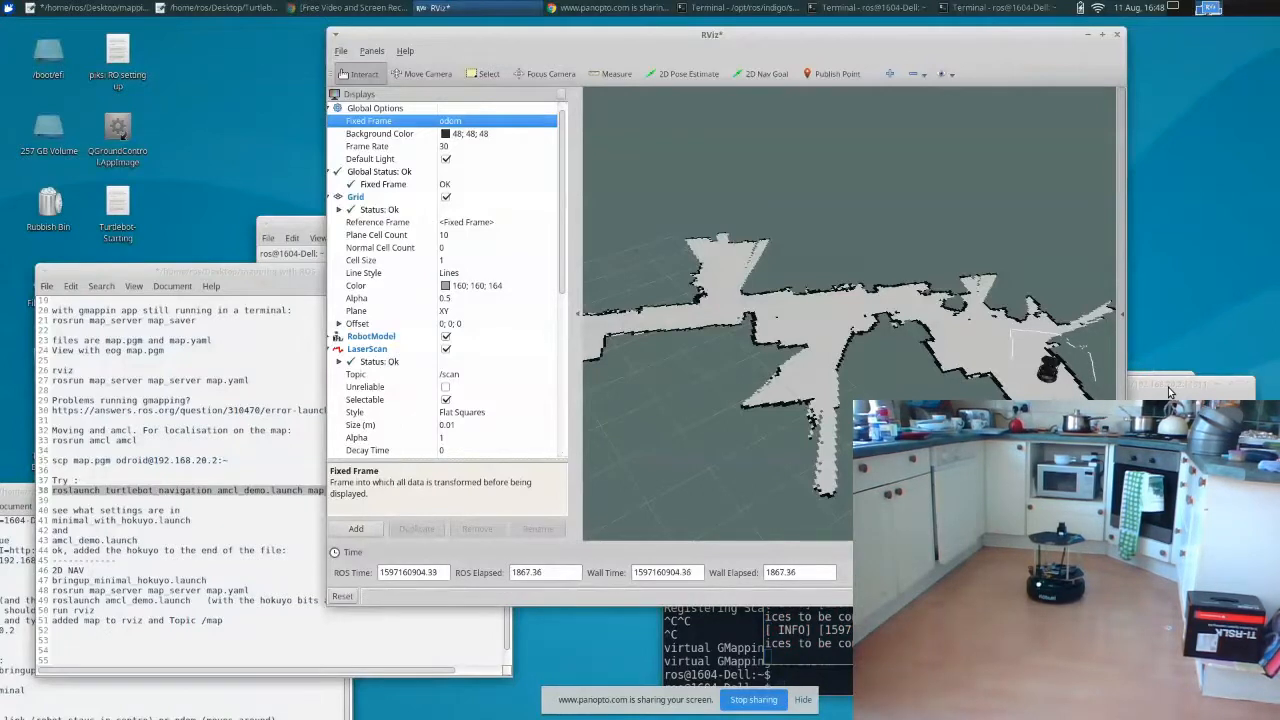
Step: Bring RViz to the front to set a 2D navigation goal on the saved map
{"action": "left_click", "coordinate": [742, 8]}
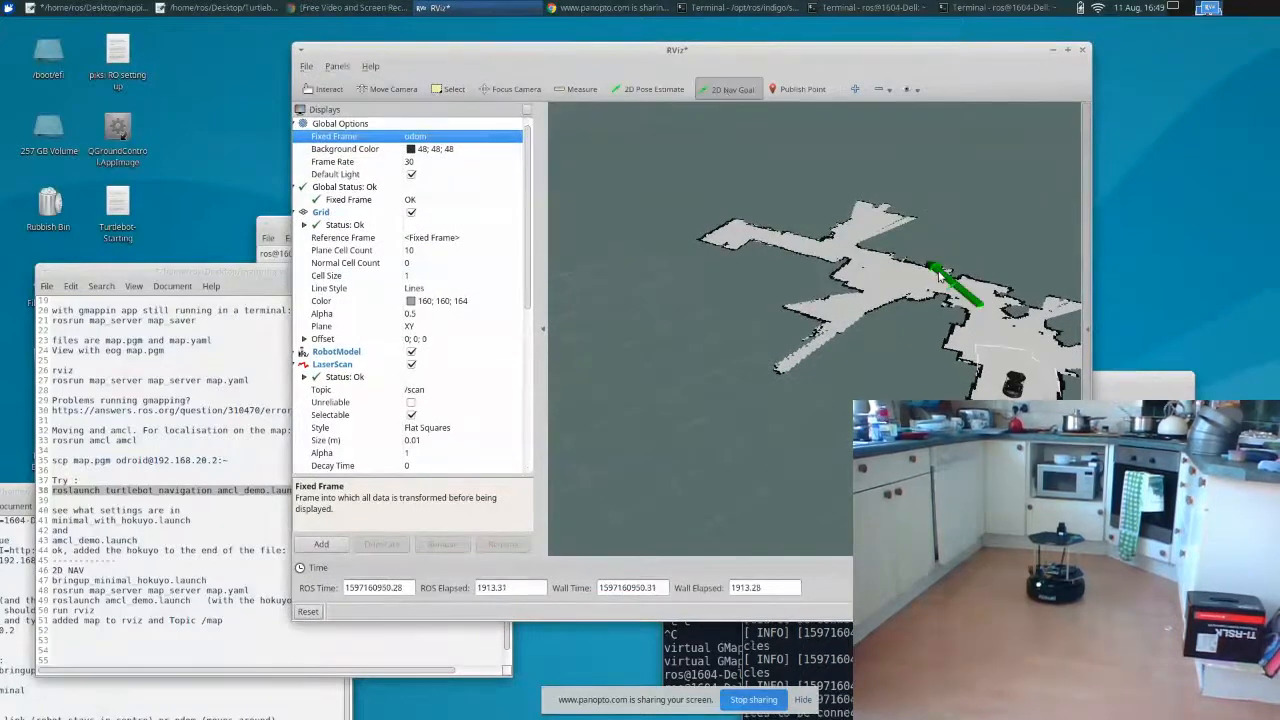
Step: Send the robot a new 2D Nav Goal at a different spot on the map
{"action": "left_click", "coordinate": [323, 89]}
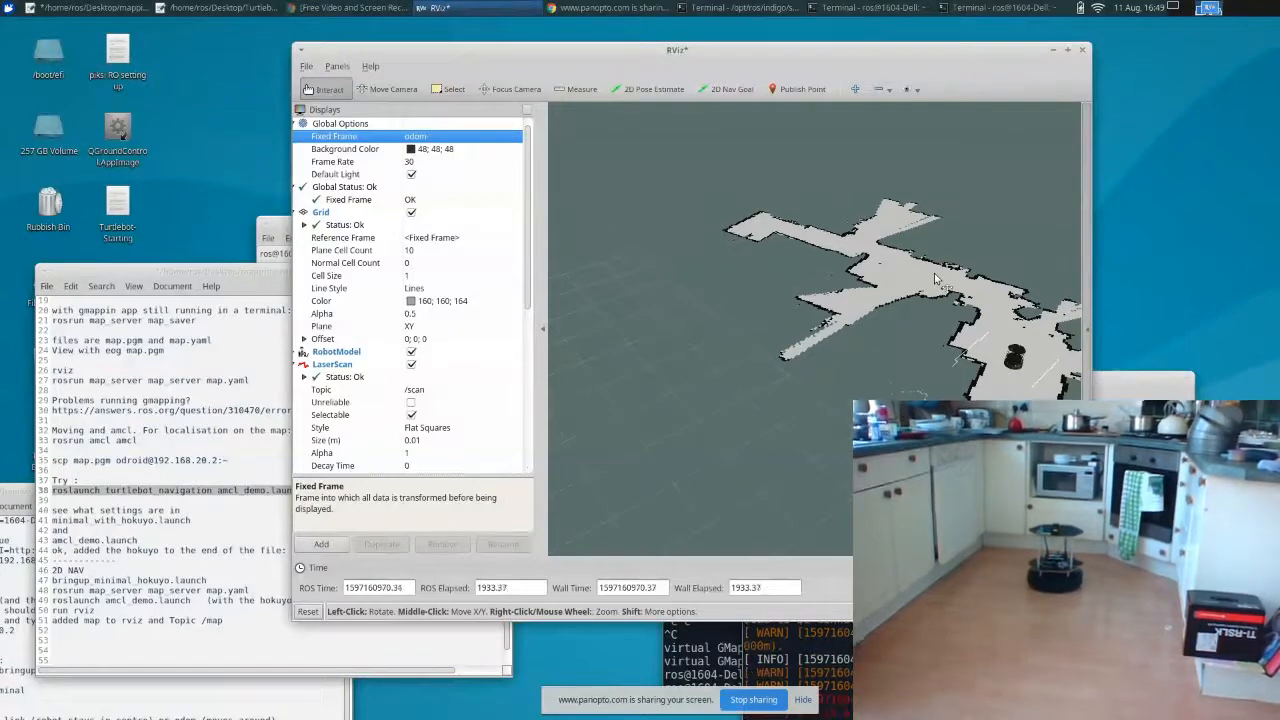
{"action": "left_click", "coordinate": [730, 89]}
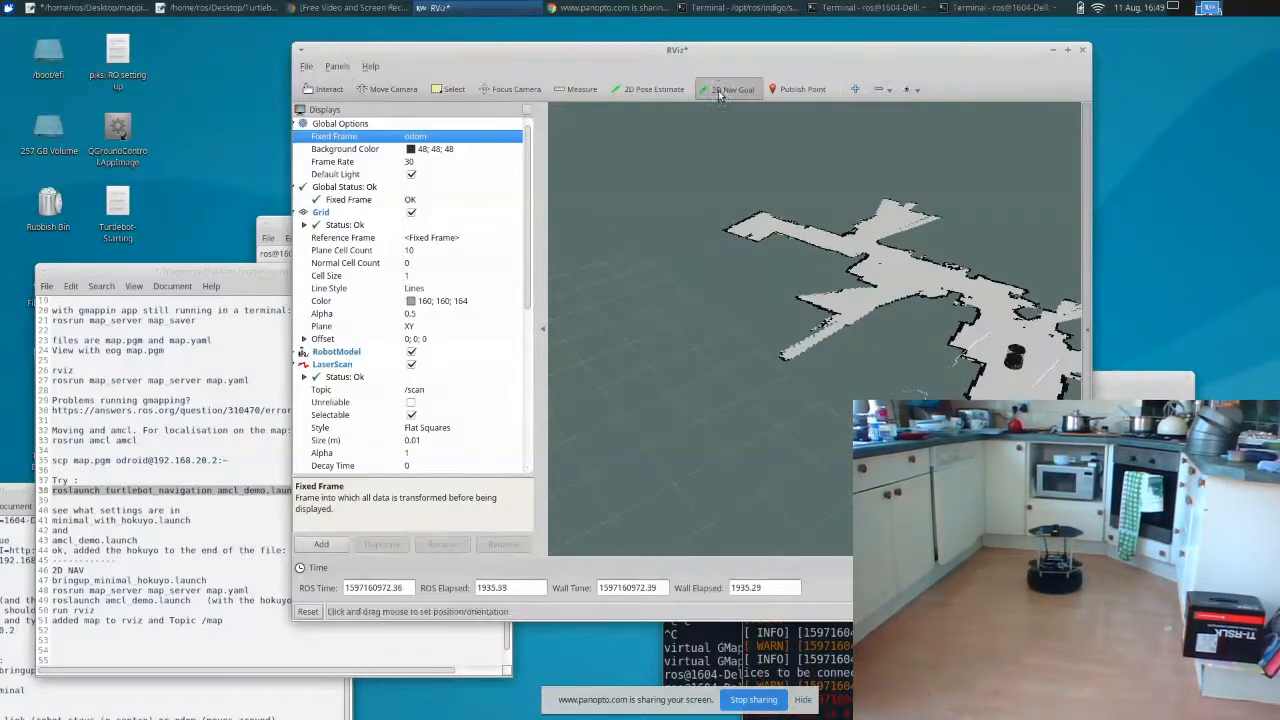
{"action": "left_click", "coordinate": [325, 89]}
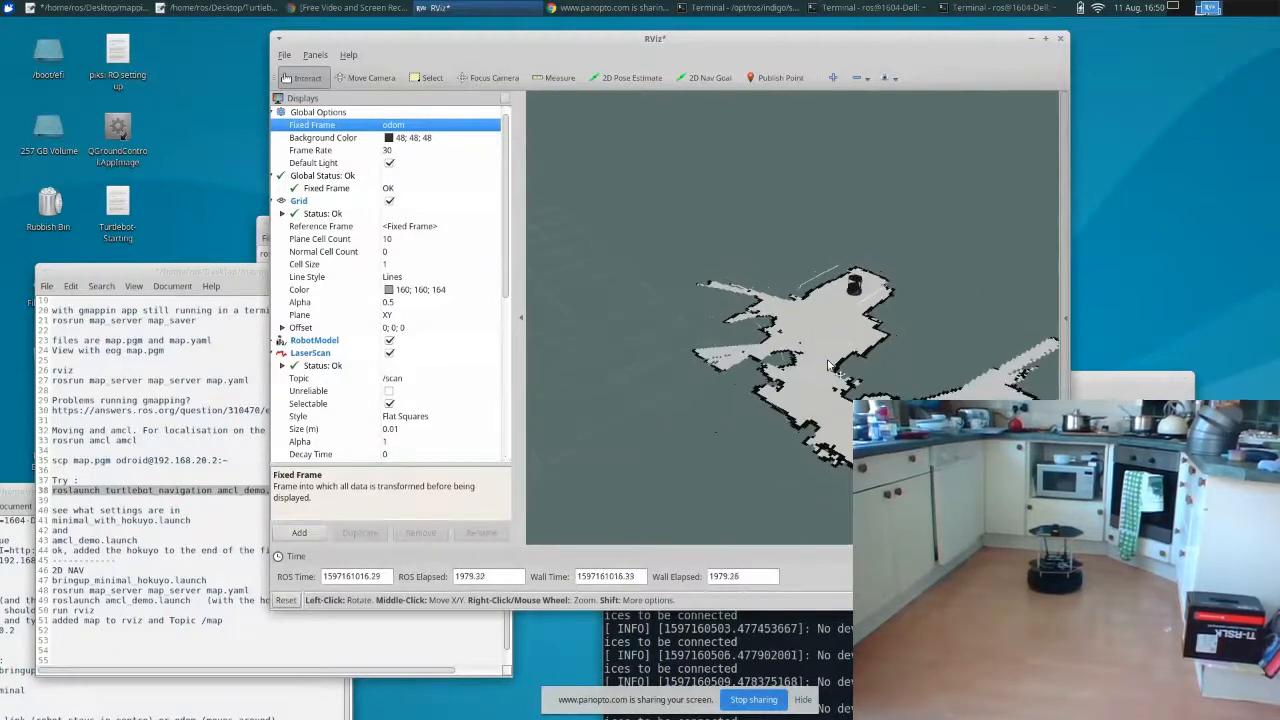
Step: Give the localised robot a further 2D Nav Goal so it drives out of the kitchen
{"action": "left_click", "coordinate": [706, 78]}
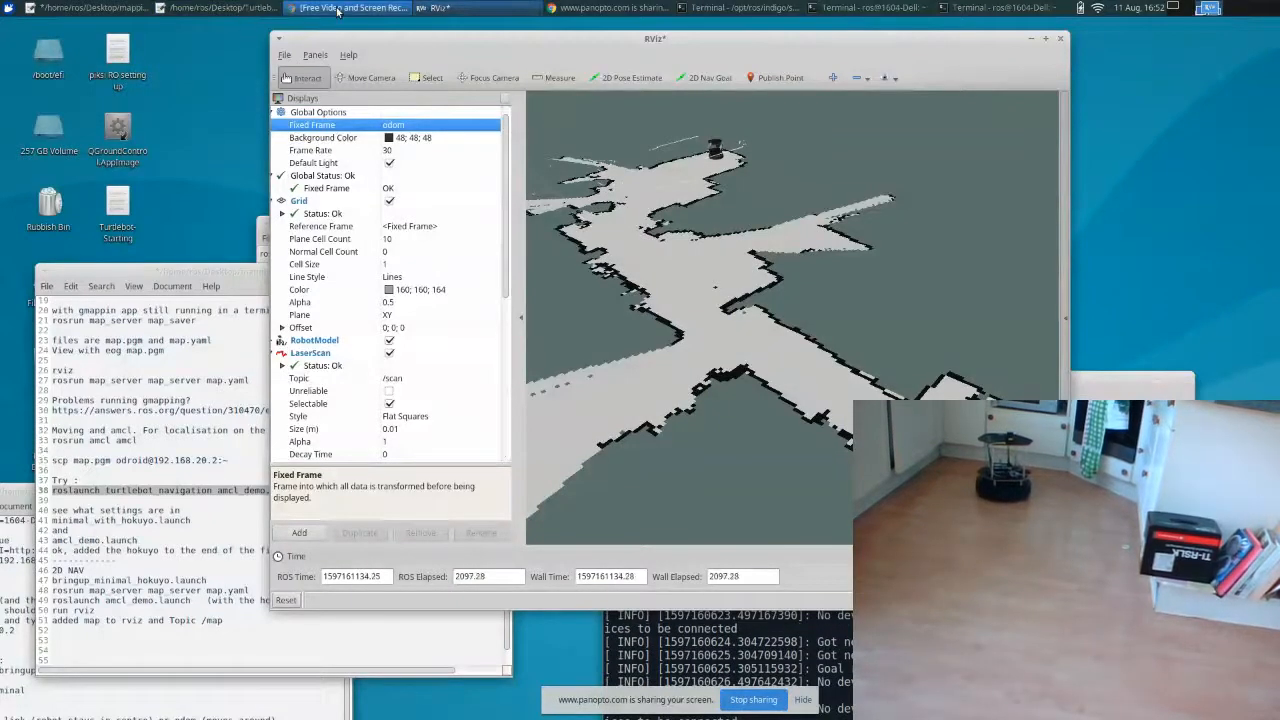
Step: Switch from RViz to the Panopto screen-recording page in the browser
{"action": "left_click", "coordinate": [350, 7]}
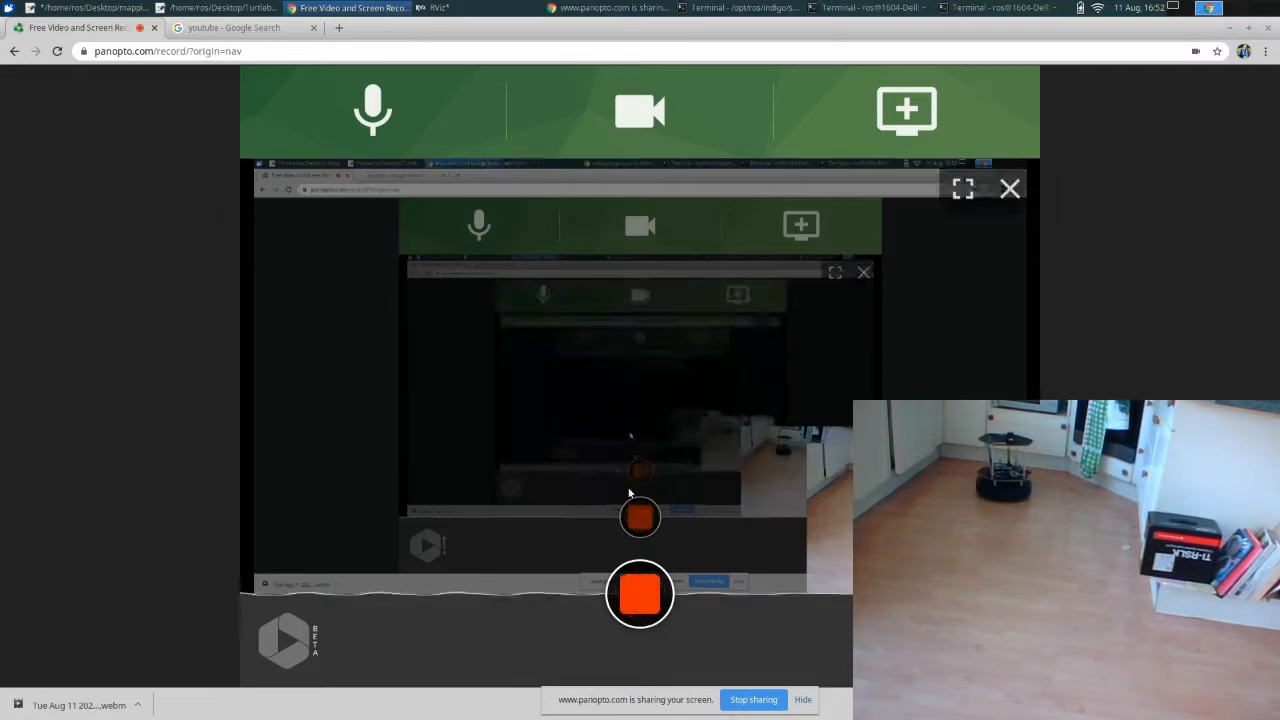